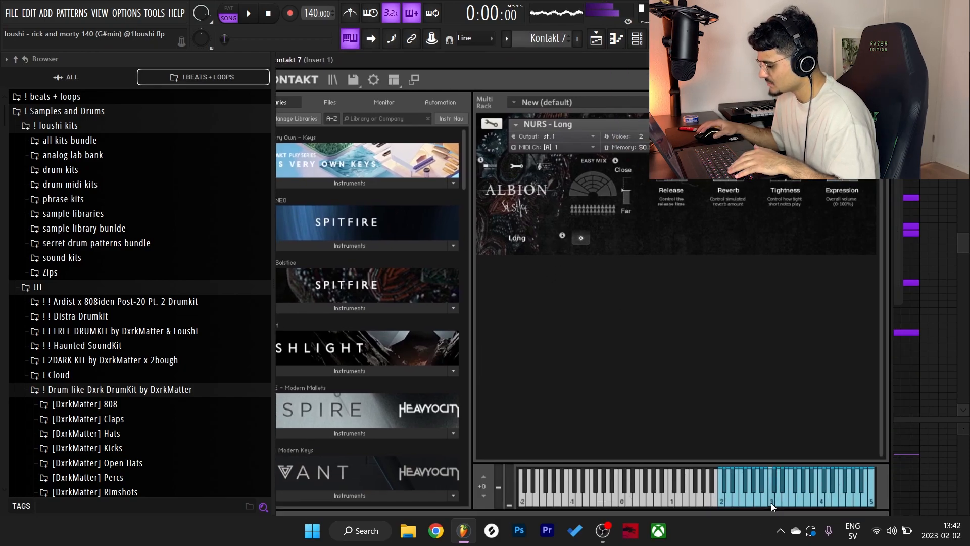
- Bring up the Kontakt 7 piano roll to lay down a one-bar G#4 note
{"action": "left_click", "coordinate": [247, 12]}
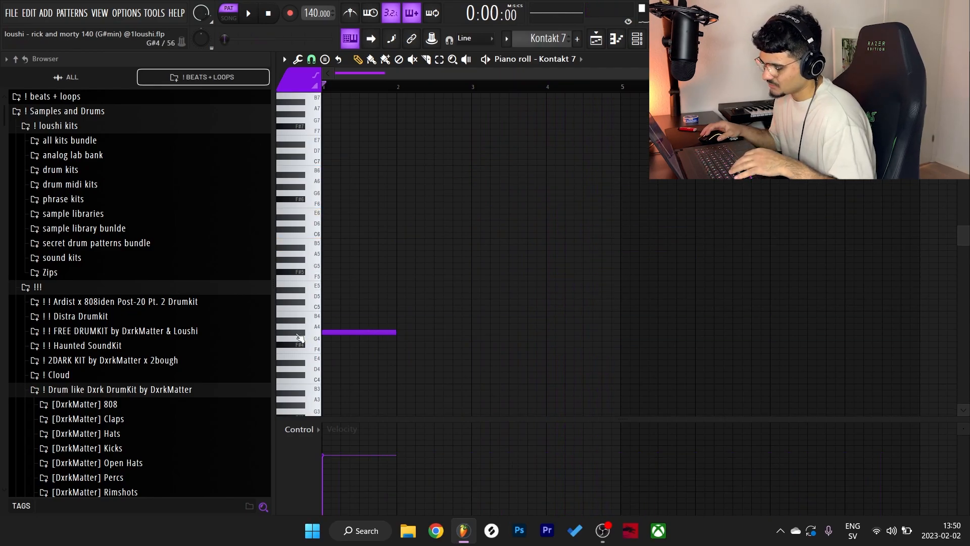
- Stack two more chord notes above G#4 and add a melody note on top
{"action": "left_click", "coordinate": [358, 314]}
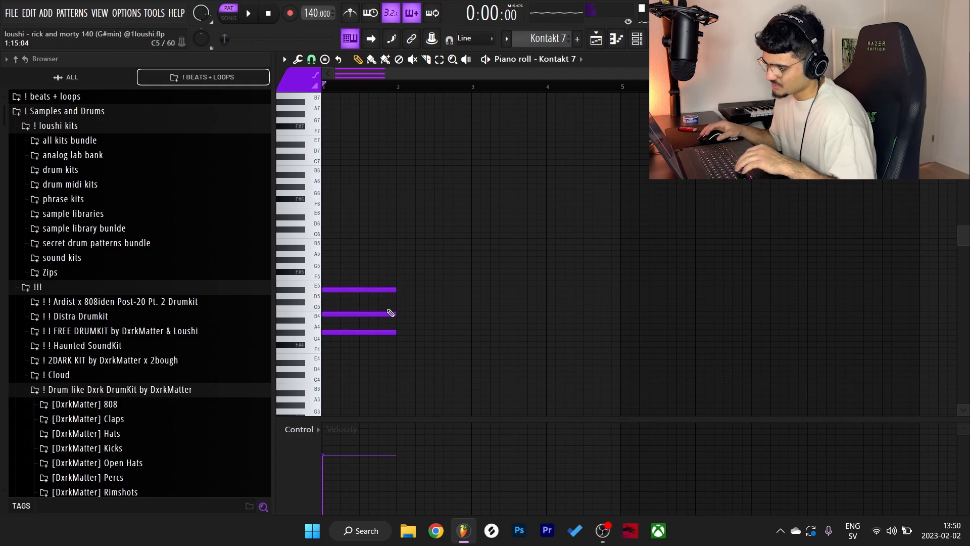
{"action": "left_click", "coordinate": [358, 308]}
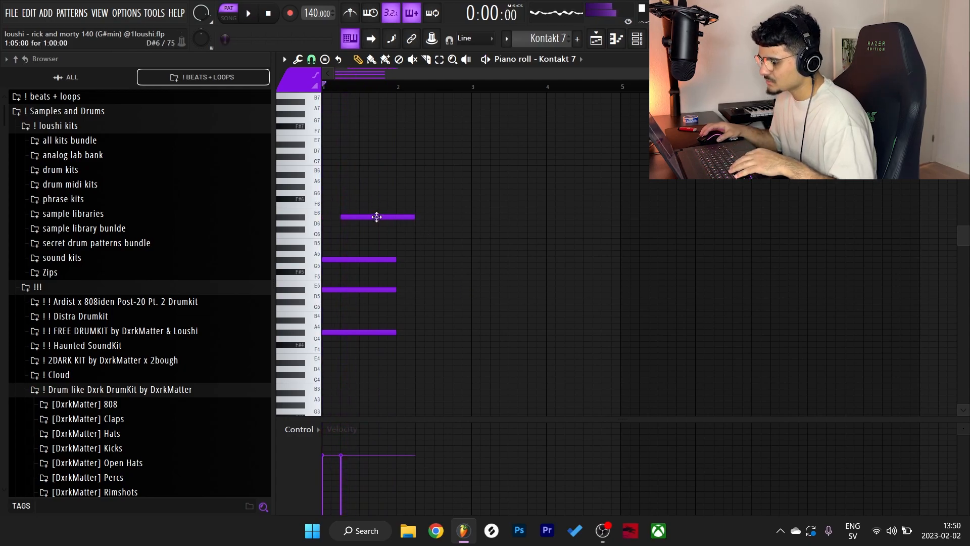
{"action": "left_click", "coordinate": [248, 13]}
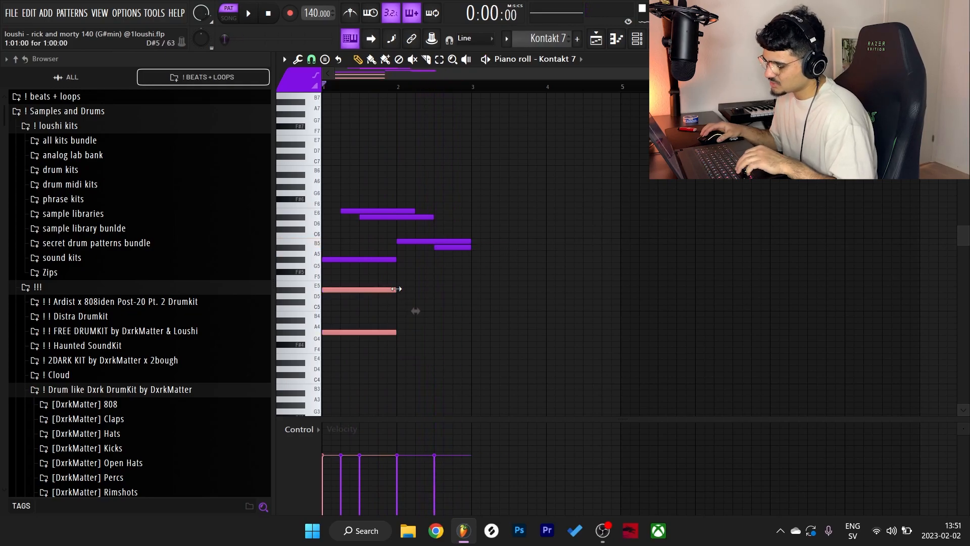
- Stretch the chord and melody to bar 3 and add high melody notes near B6
{"action": "left_click_drag", "start_coordinate": [396, 289], "coordinate": [470, 289]}
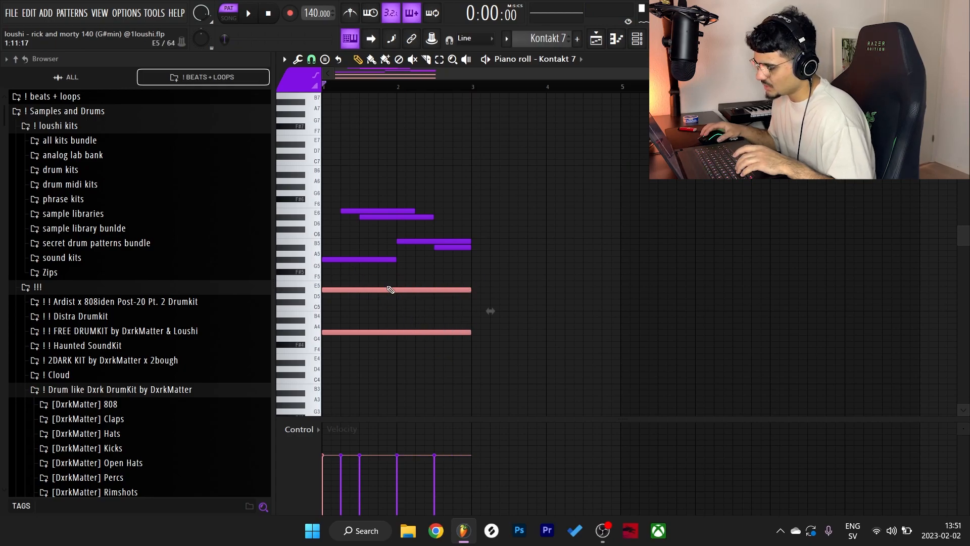
{"action": "left_click", "coordinate": [247, 12]}
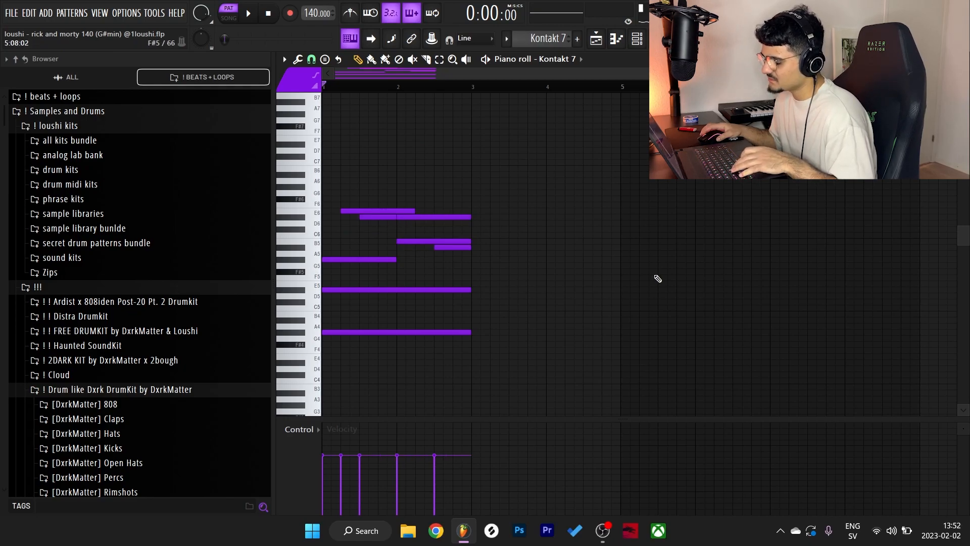
{"action": "left_click", "coordinate": [248, 12]}
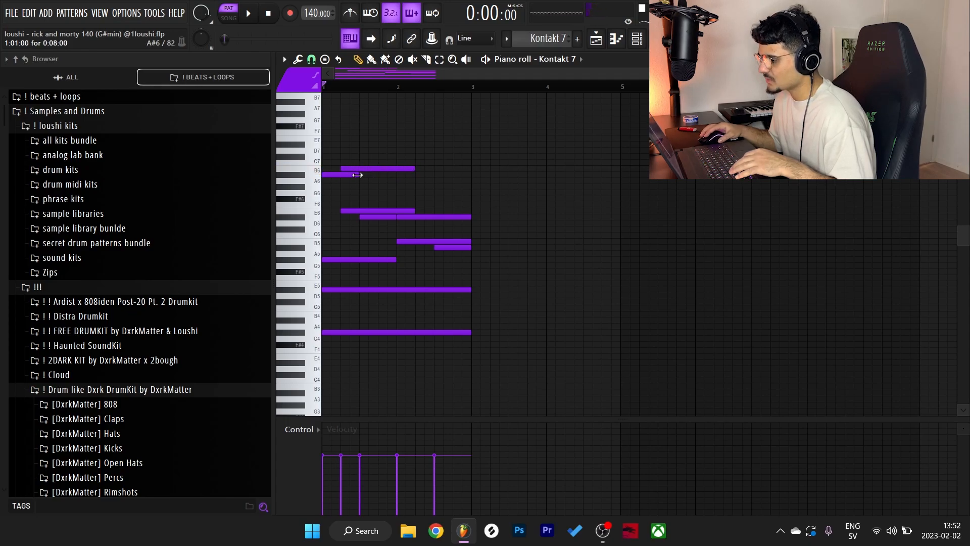
{"action": "left_click", "coordinate": [248, 13]}
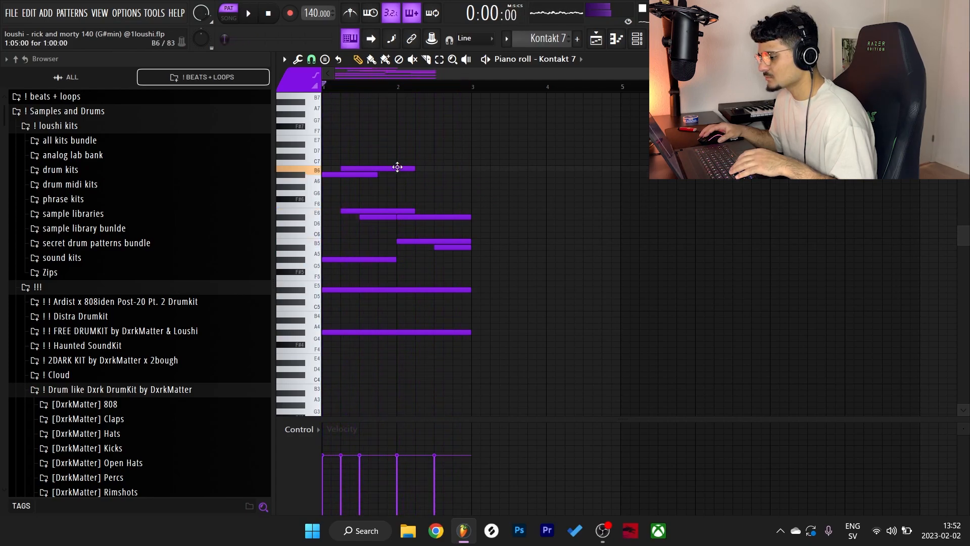
{"action": "left_click", "coordinate": [248, 13]}
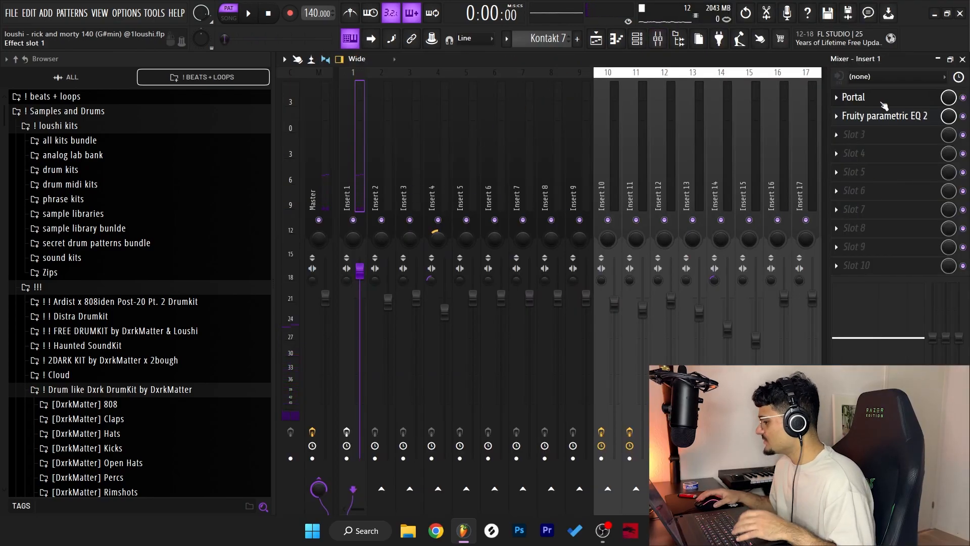
- Audition Portal presets on the Kontakt insert from a preset category
{"action": "left_click", "coordinate": [852, 97]}
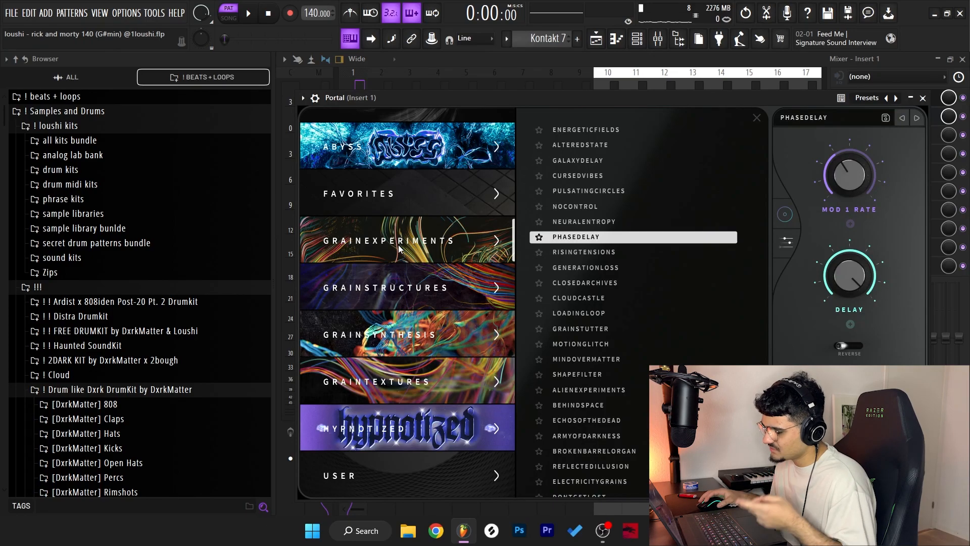
{"action": "left_click", "coordinate": [885, 115]}
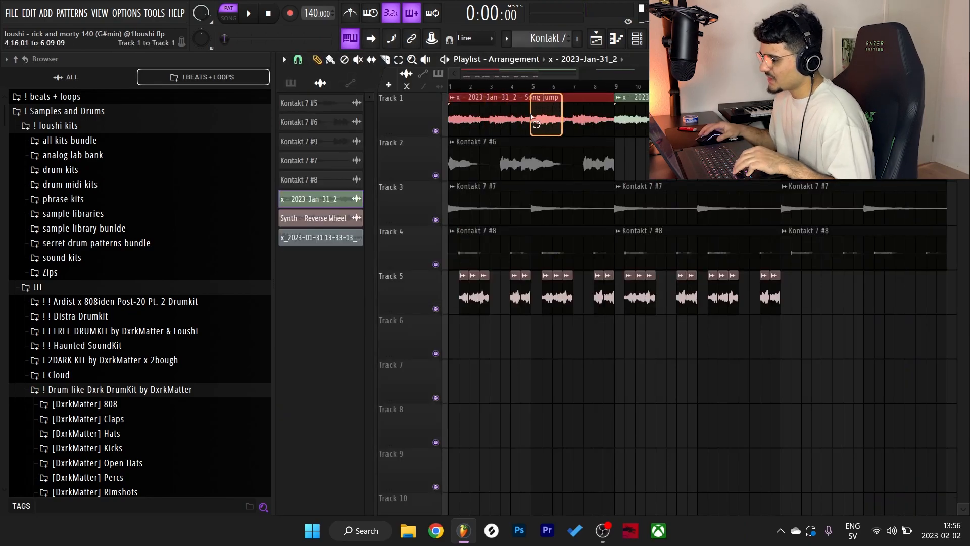
- Load Albion's CALL - Gliss Up (Minor) patch into the second Kontakt instrument
{"action": "left_click", "coordinate": [247, 13]}
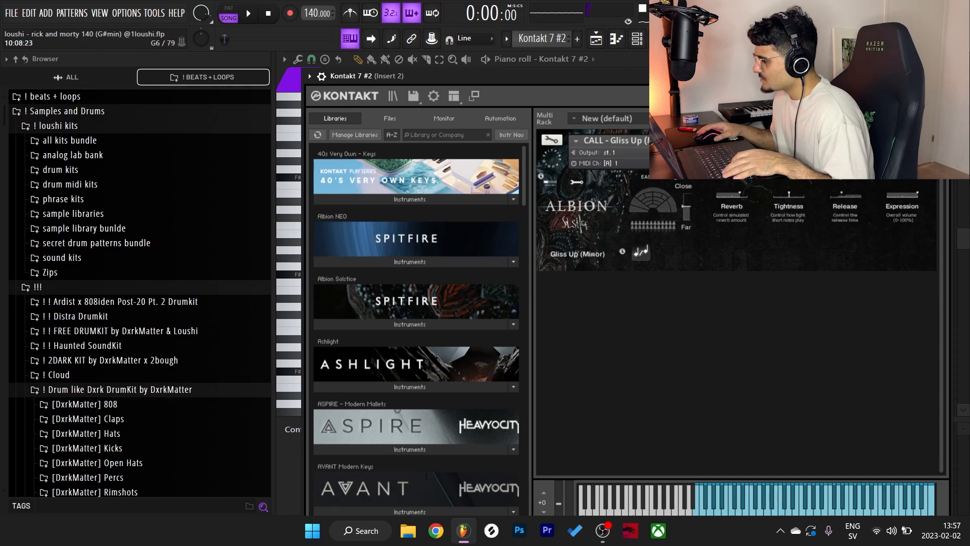
- Inspect the rendered Kontakt 7 #2_2.wav clip's channel settings and close them
{"action": "left_click", "coordinate": [465, 59]}
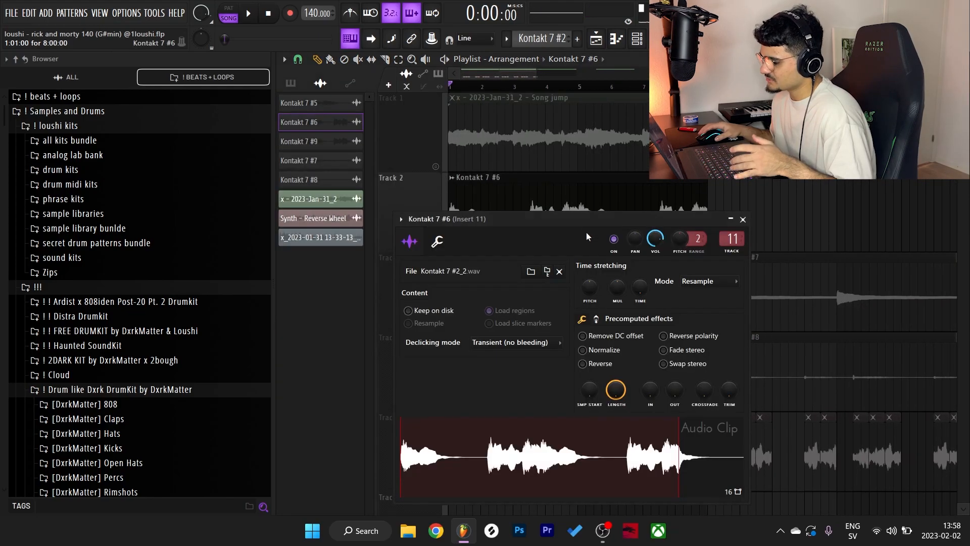
{"action": "left_click", "coordinate": [743, 219]}
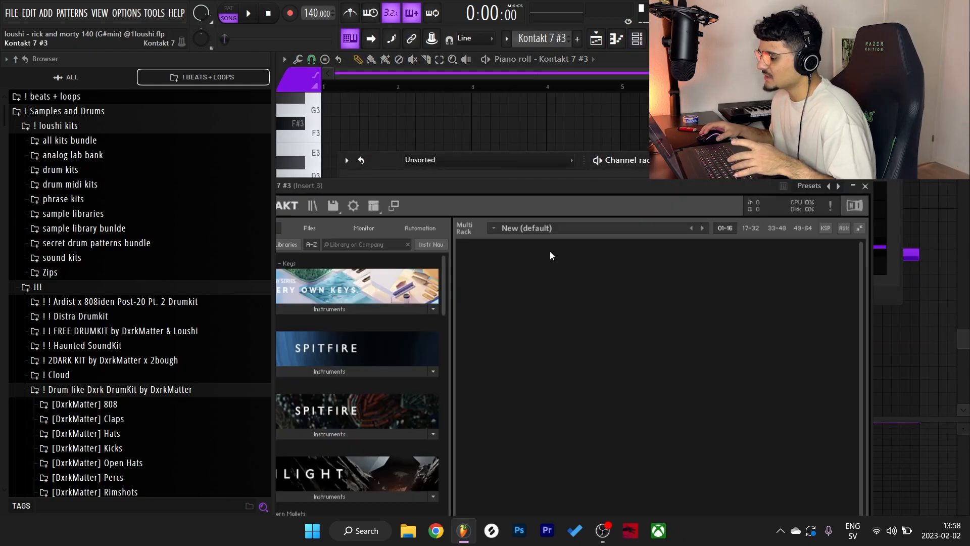
- View Kontakt 7 #3's G#2 drone, then switch to Kontakt 7 #4's sparse D#5, G#5, D#6 notes
{"action": "left_click", "coordinate": [863, 186]}
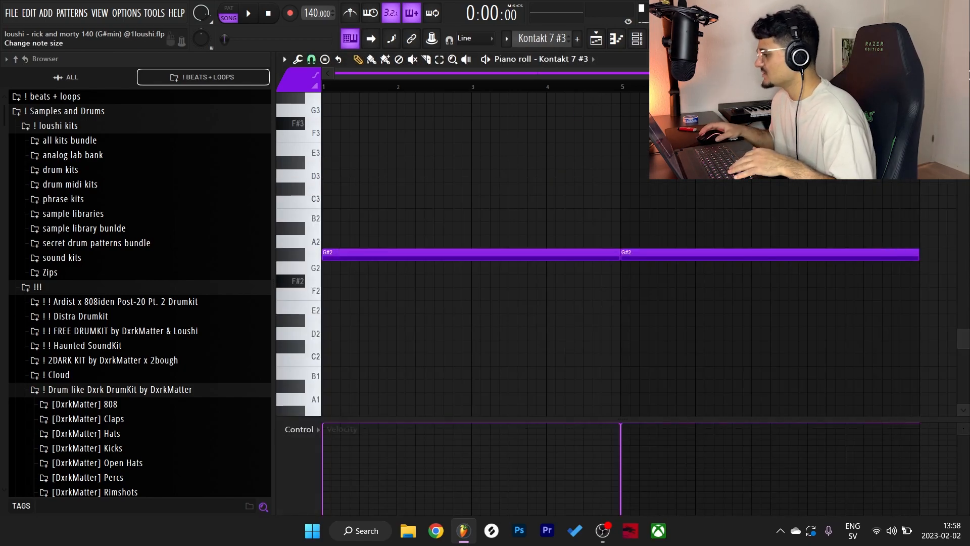
{"action": "left_click", "coordinate": [247, 12]}
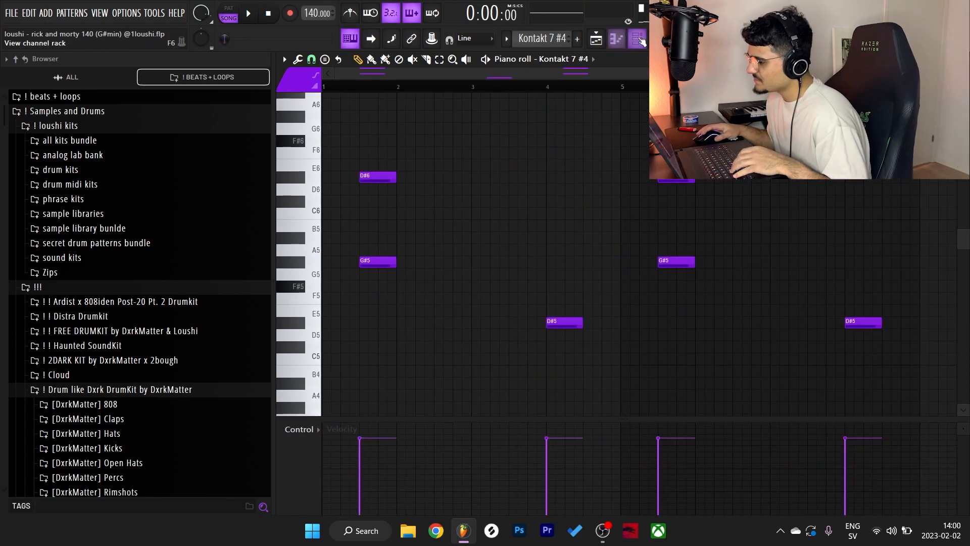
{"action": "left_click", "coordinate": [636, 39]}
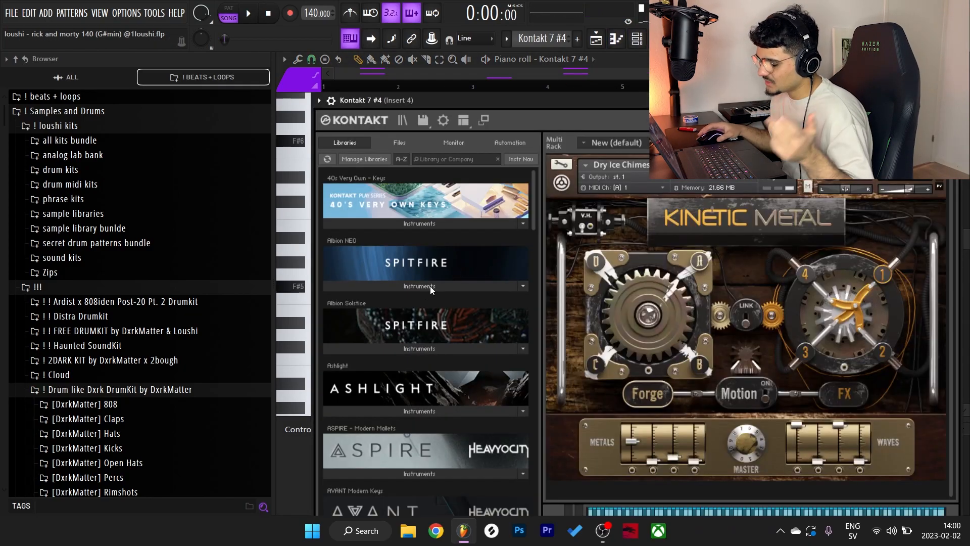
- Search 'kin' in Kontakt Libraries, audition Exo-Planetary Metal, then settle on Draw Bridge
{"action": "scroll", "scroll_direction": "down", "scroll_amount": 3}
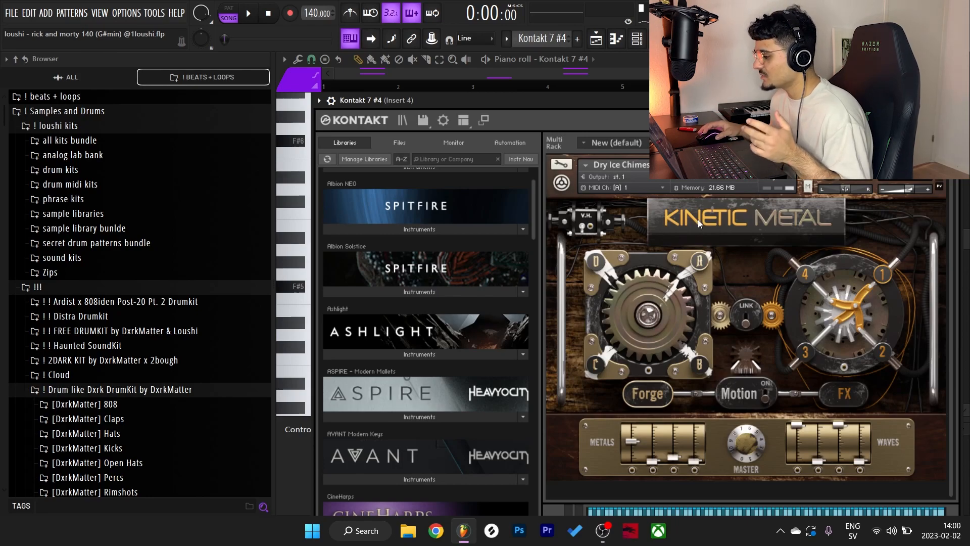
{"action": "type", "text": "kin"}
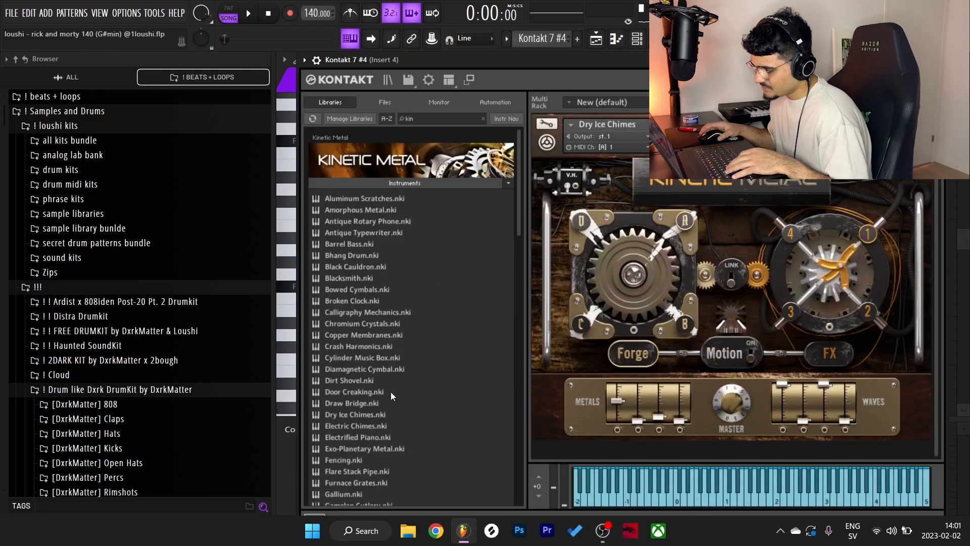
{"action": "scroll", "scroll_direction": "down", "scroll_amount": 3}
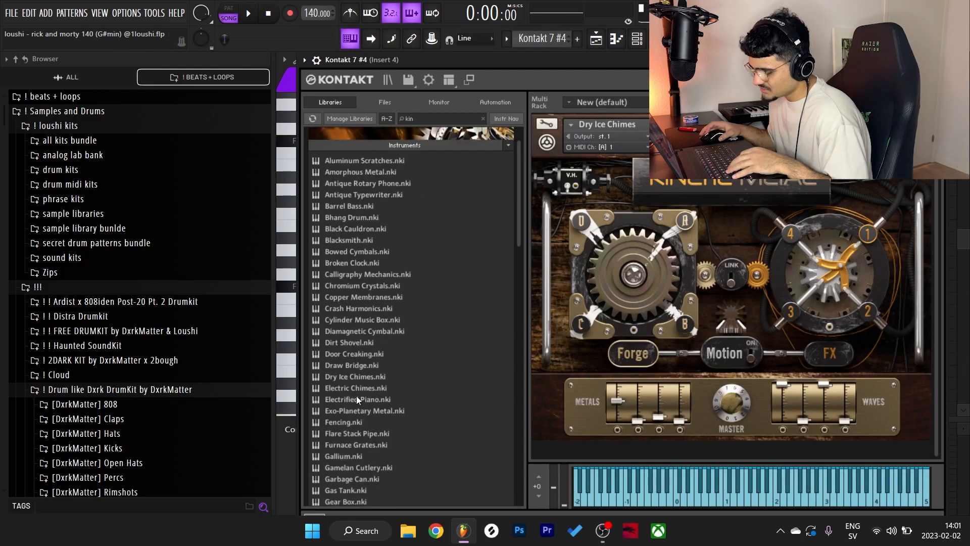
{"action": "left_click", "coordinate": [356, 388]}
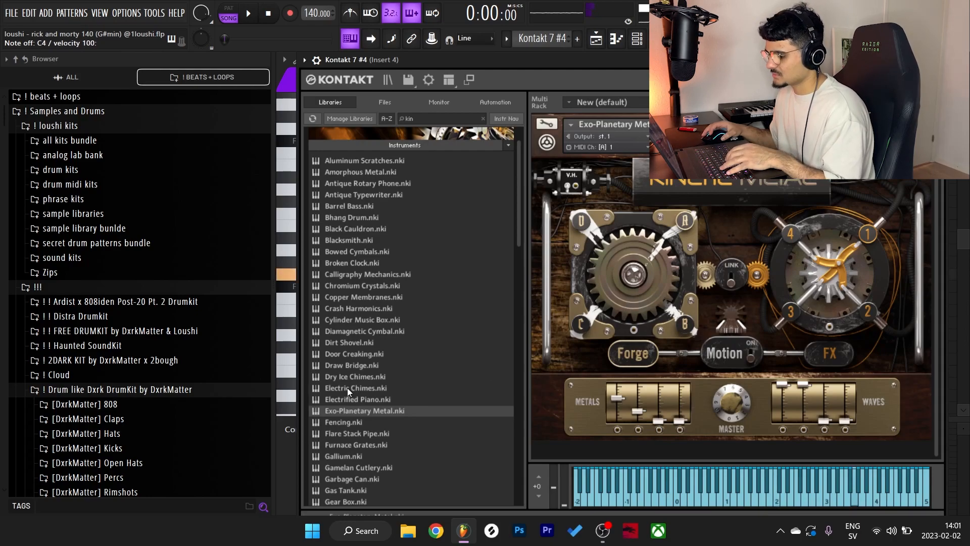
{"action": "left_click", "coordinate": [354, 388]}
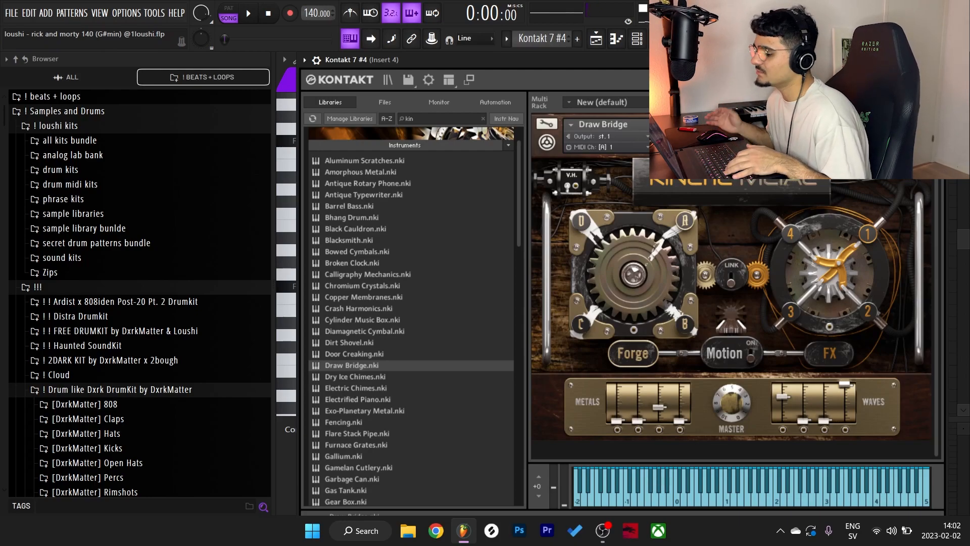
{"action": "mouse_move", "coordinate": [619, 191]}
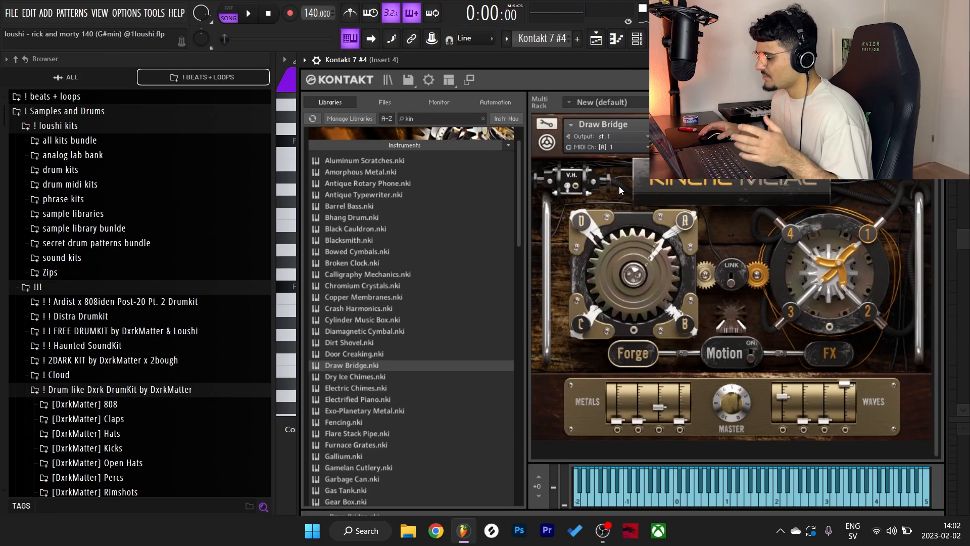
{"action": "scroll", "scroll_direction": "down", "scroll_amount": 3}
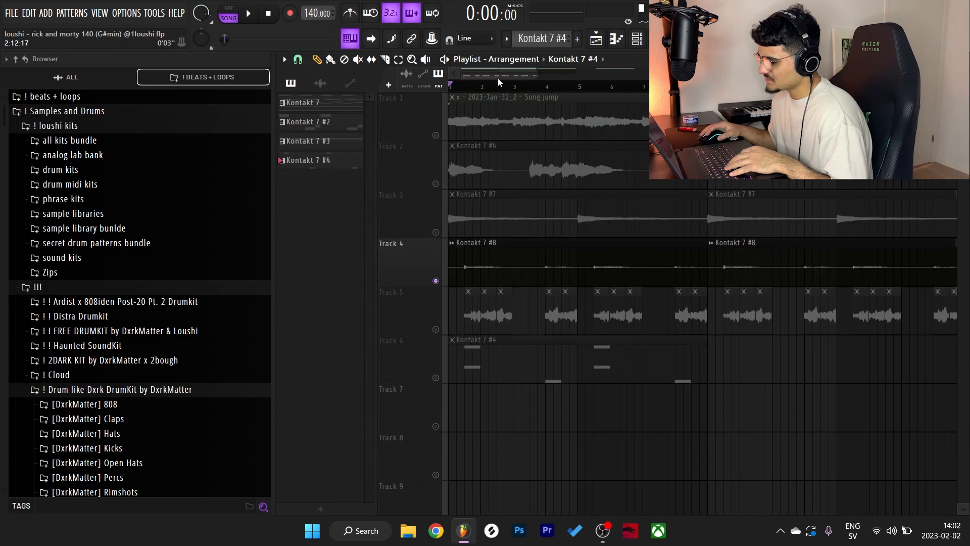
- Expand the Estrella Sounds Short Circuit kit to its Synth one-shots folder
{"action": "left_click", "coordinate": [249, 12]}
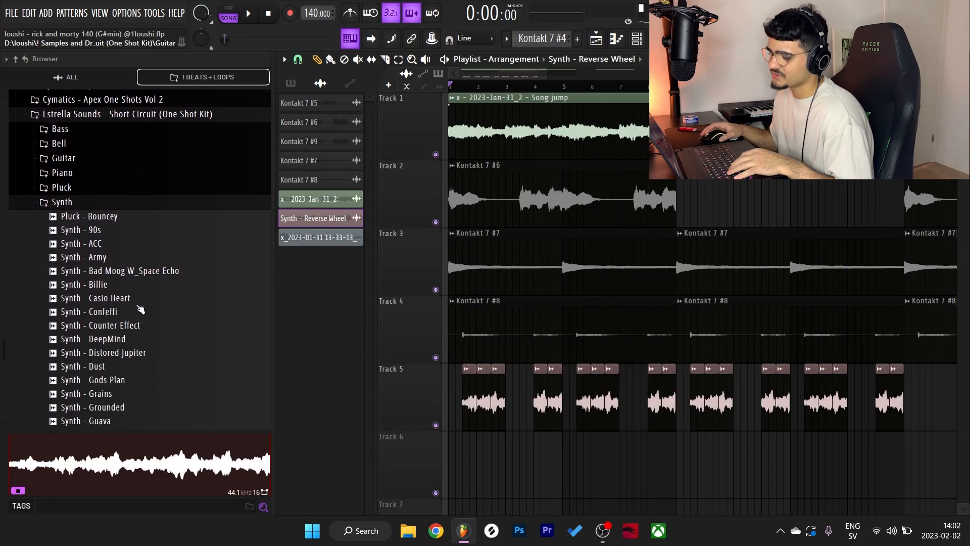
- Place Synth - Reverse Wheel on Track 6 with its pitch lowered by 100 cents
{"action": "scroll", "scroll_direction": "down", "scroll_amount": 3}
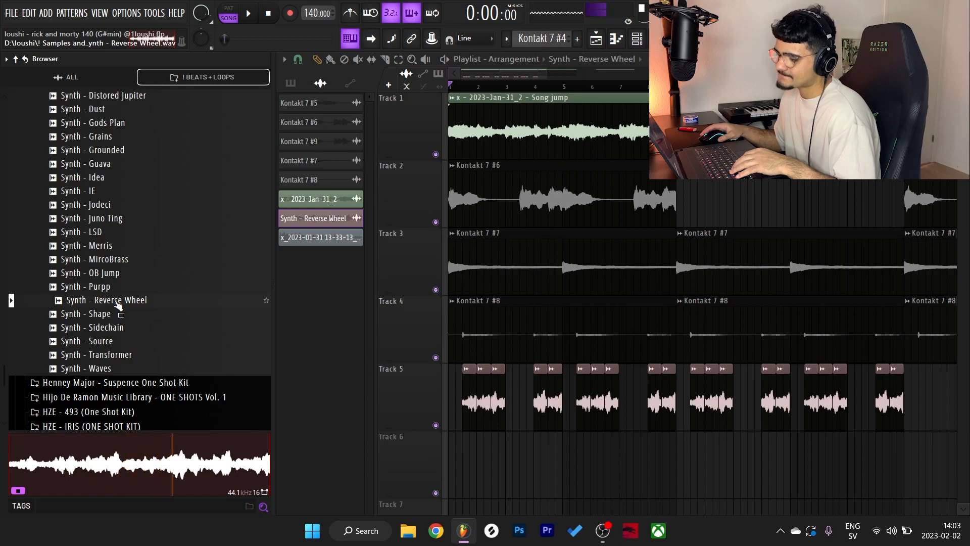
{"action": "left_click_drag", "start_coordinate": [105, 300], "coordinate": [427, 476]}
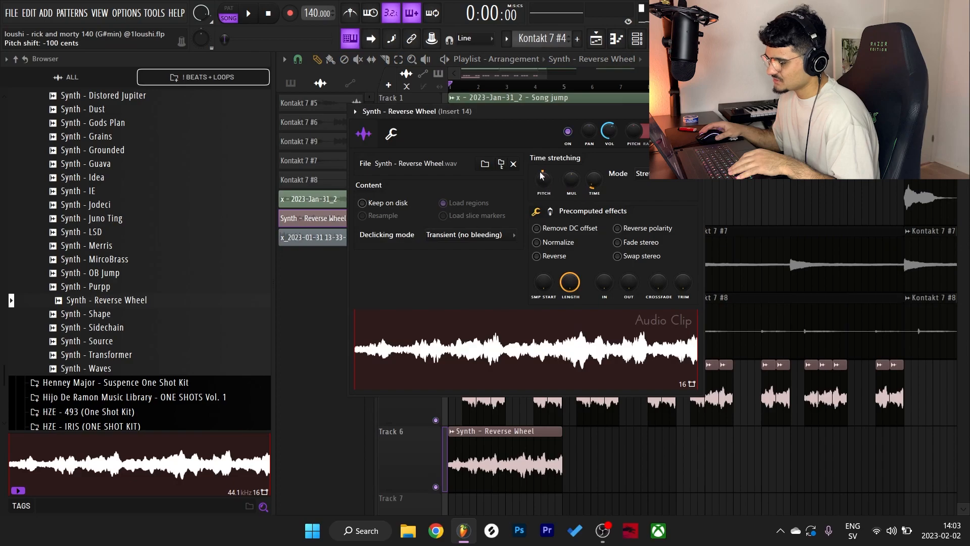
{"action": "left_click", "coordinate": [512, 164]}
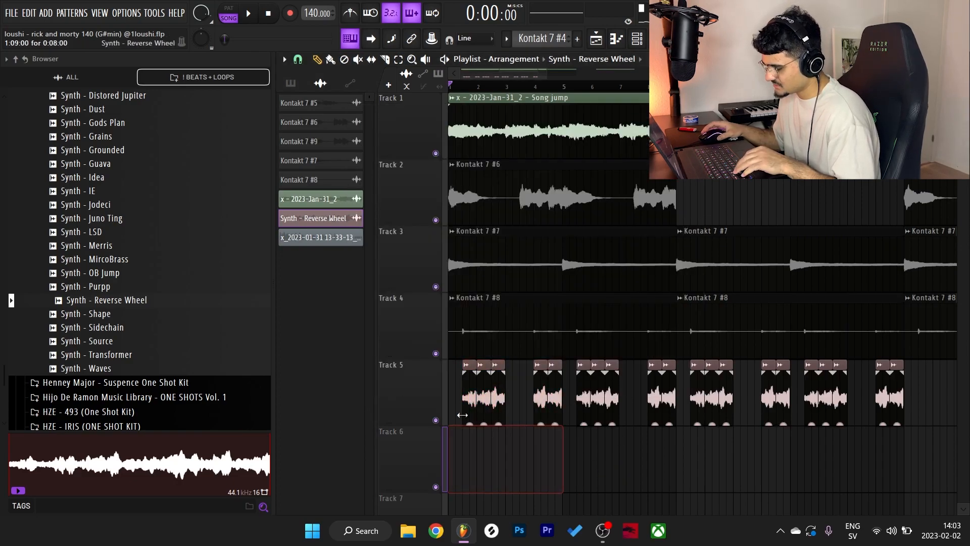
{"action": "left_click", "coordinate": [247, 13]}
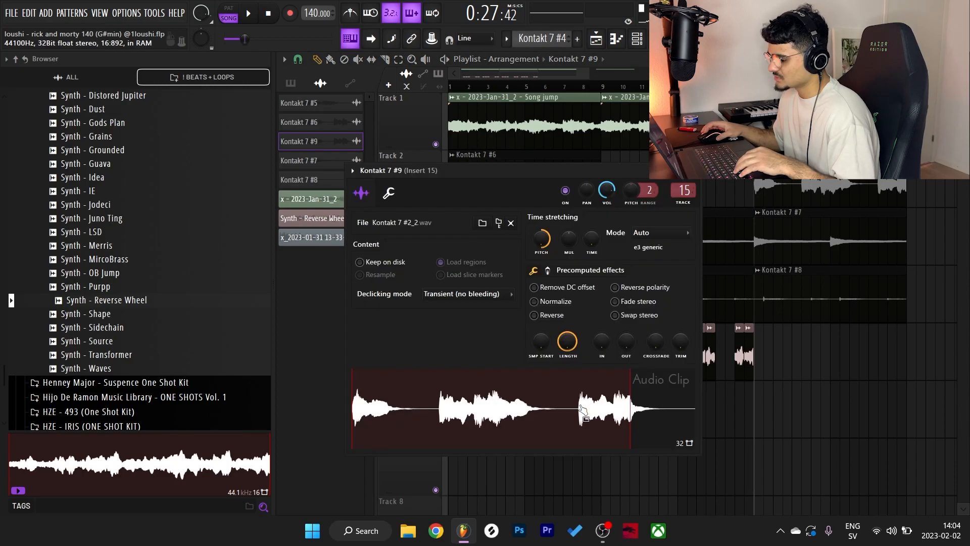
{"action": "left_click", "coordinate": [511, 222]}
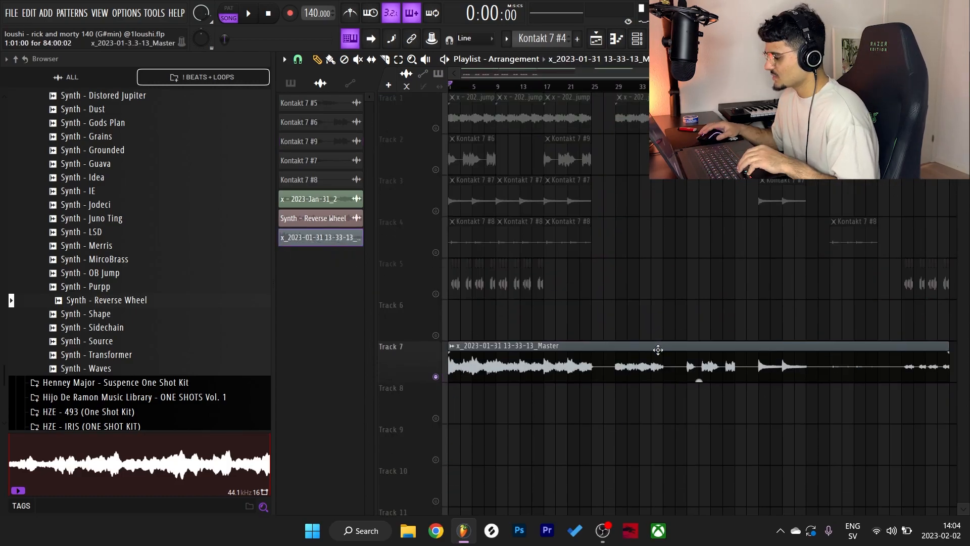
{"action": "left_click", "coordinate": [248, 13]}
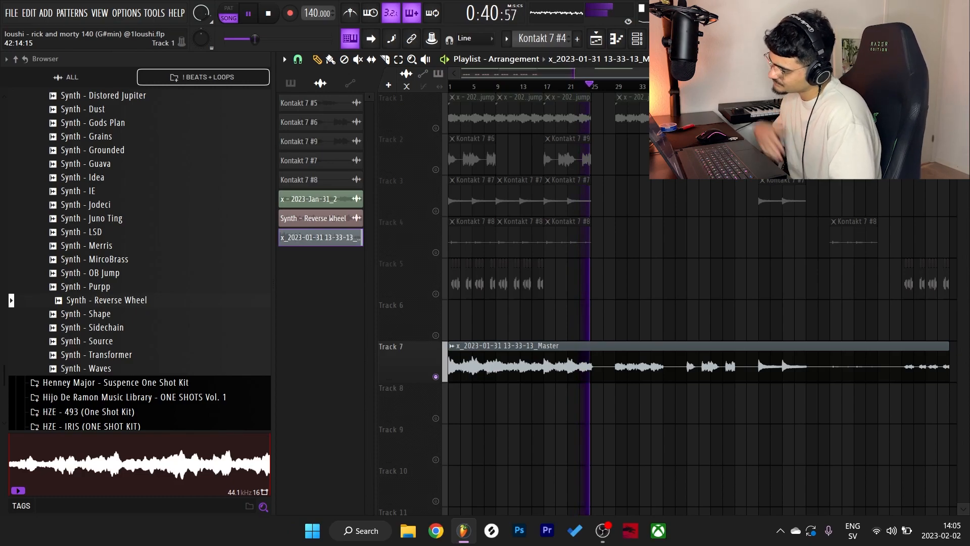
{"action": "left_click", "coordinate": [267, 14]}
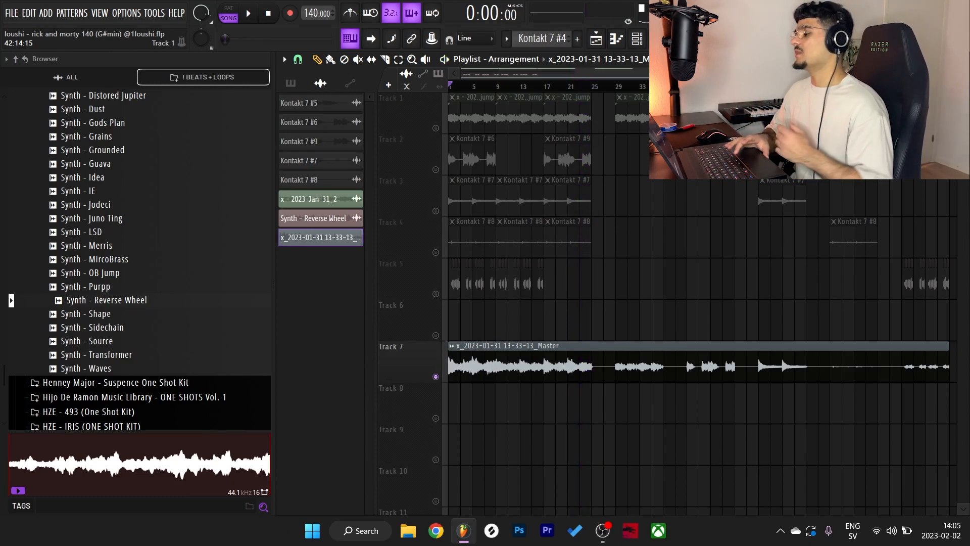